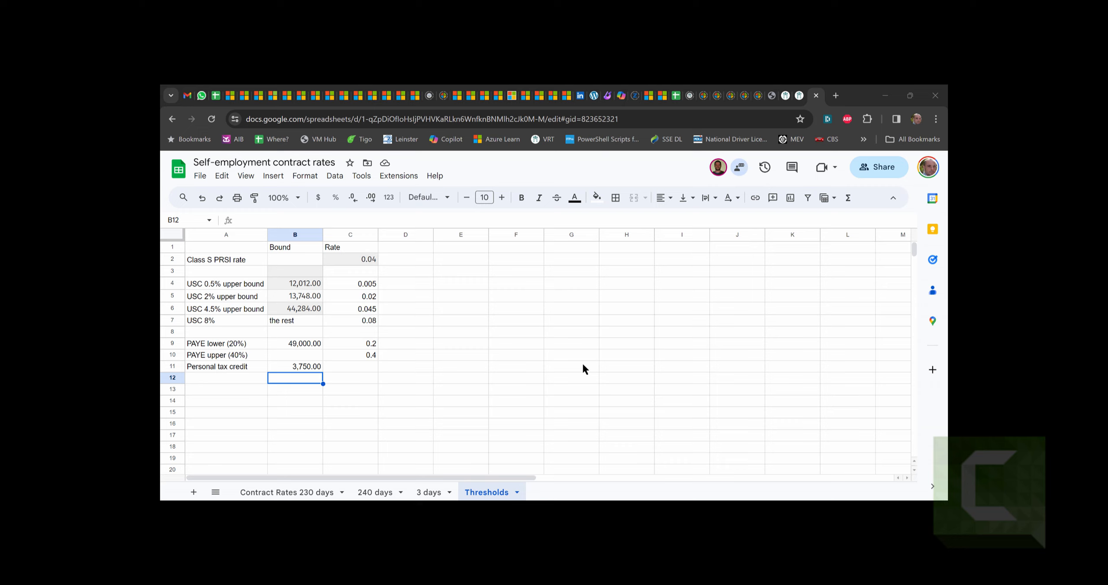
pyautogui.moveTo(663, 398)
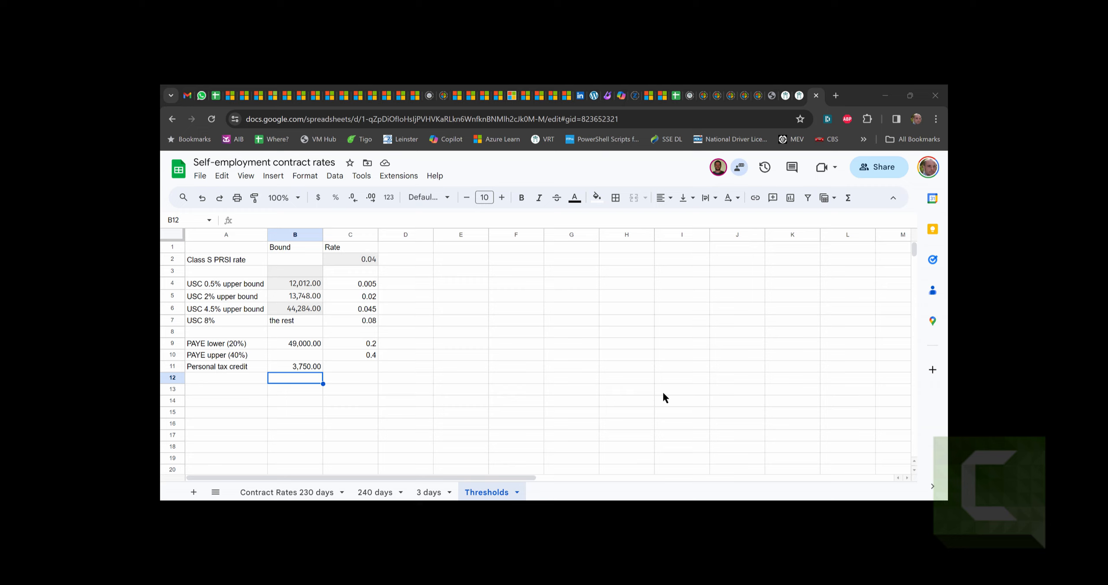
pyautogui.moveTo(307, 245)
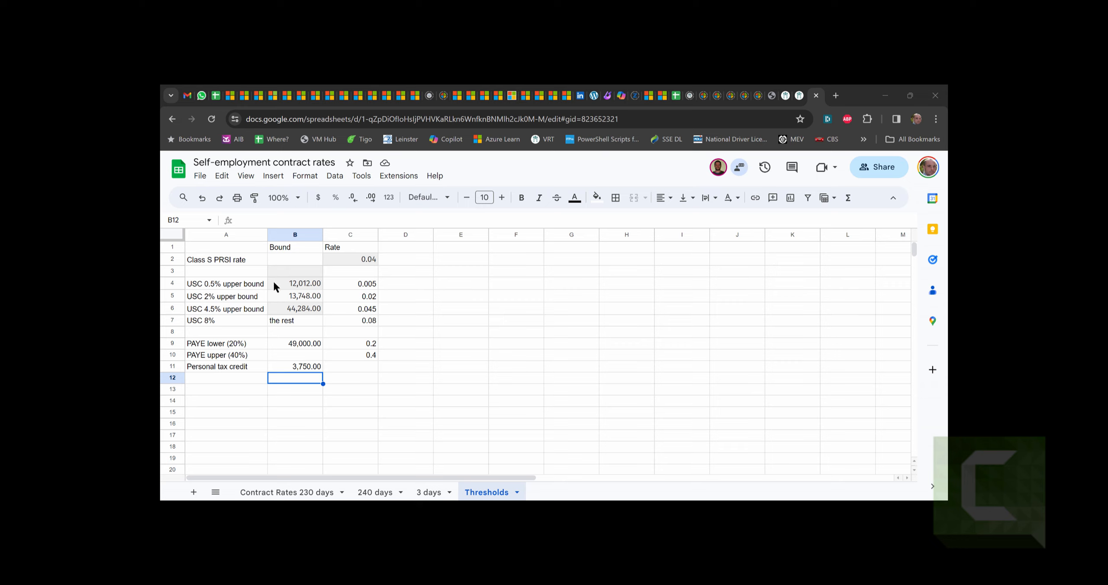
pyautogui.moveTo(218, 268)
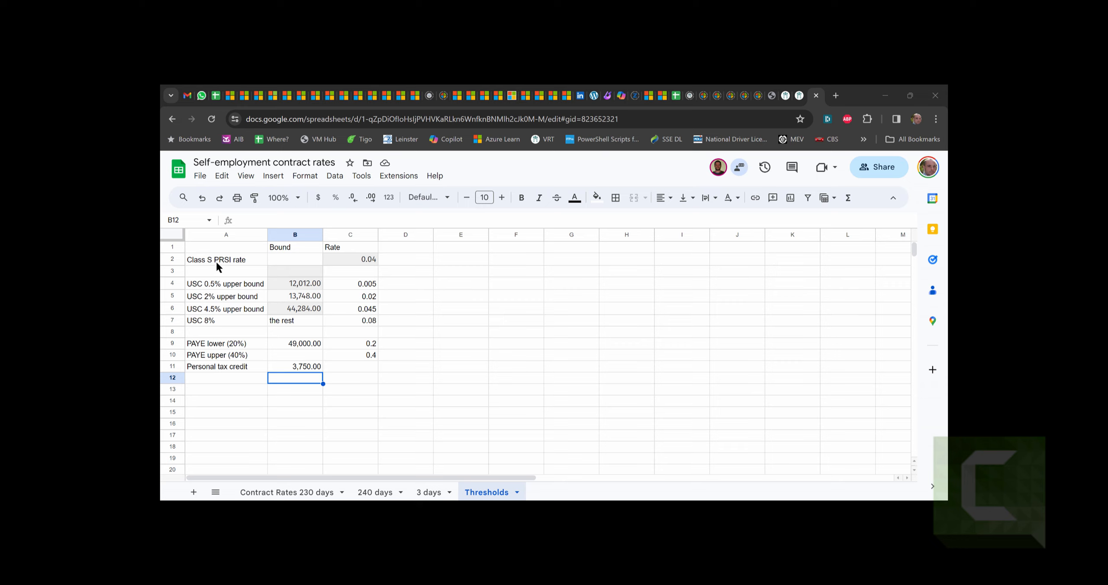
pyautogui.moveTo(366, 261)
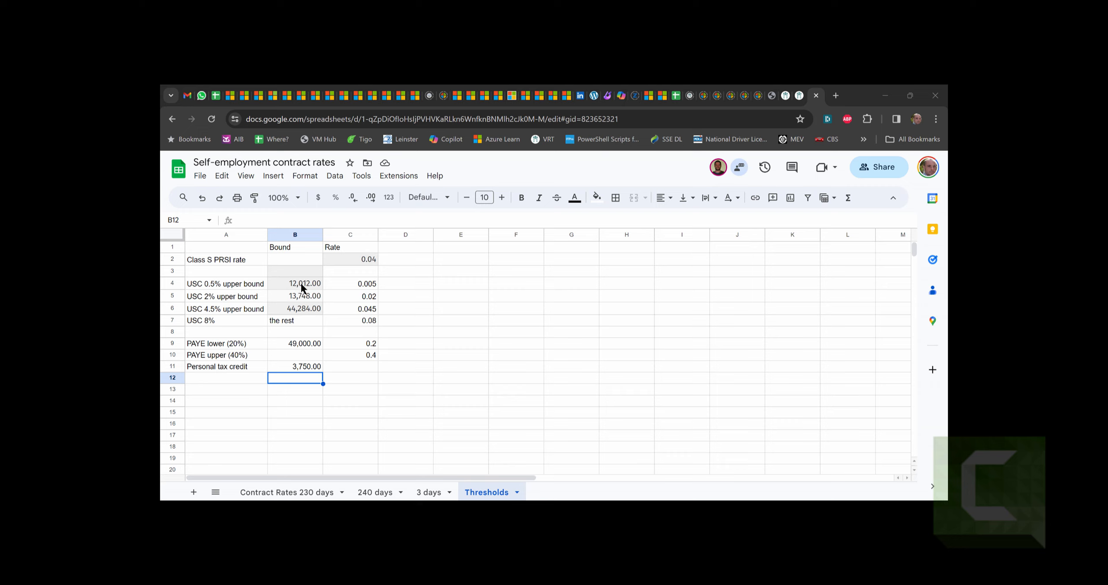
pyautogui.moveTo(364, 289)
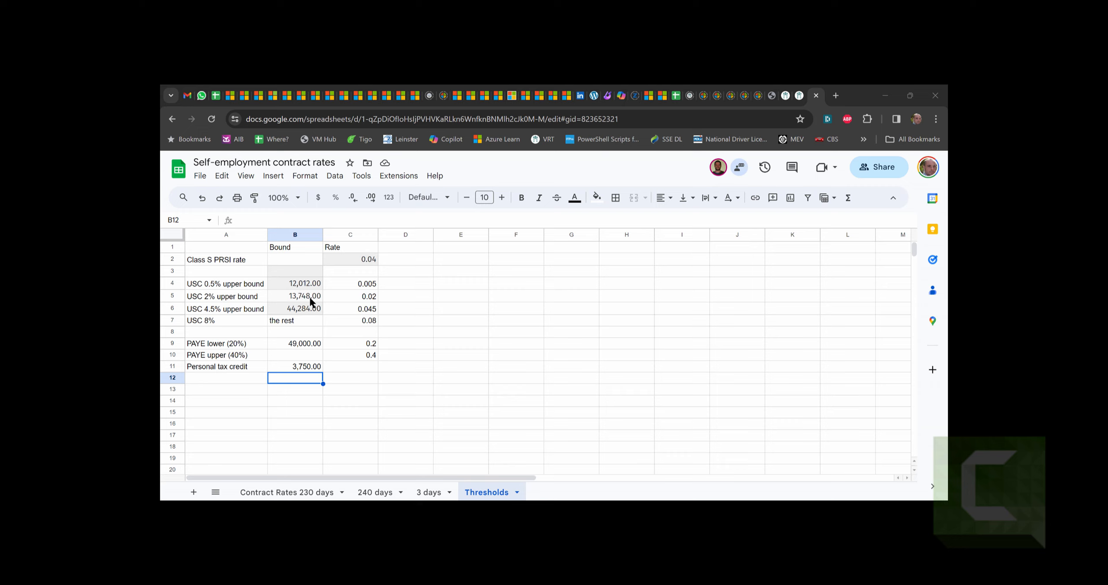
pyautogui.moveTo(397, 303)
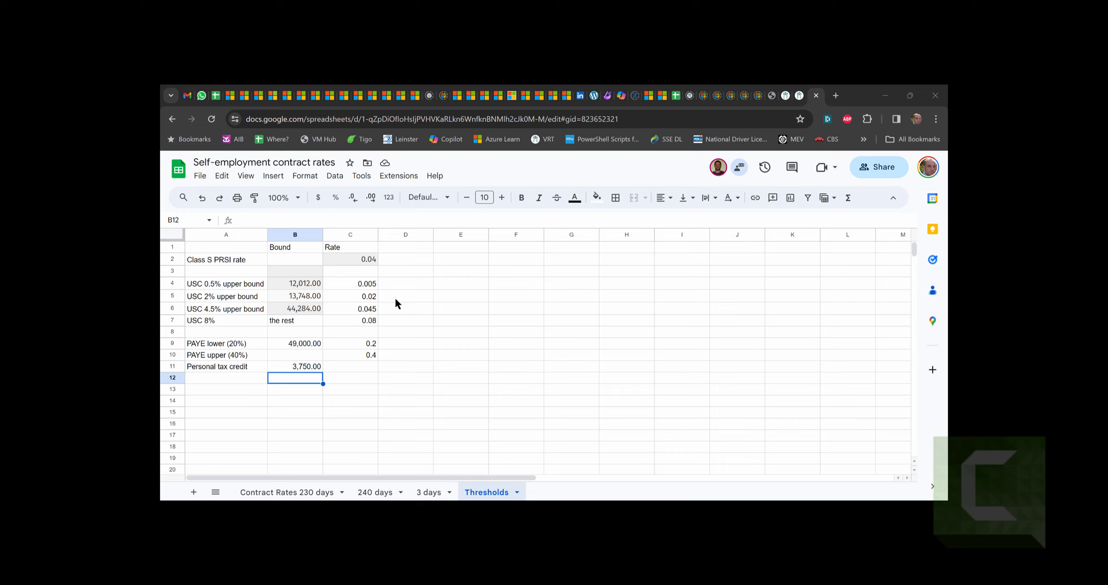
pyautogui.moveTo(315, 315)
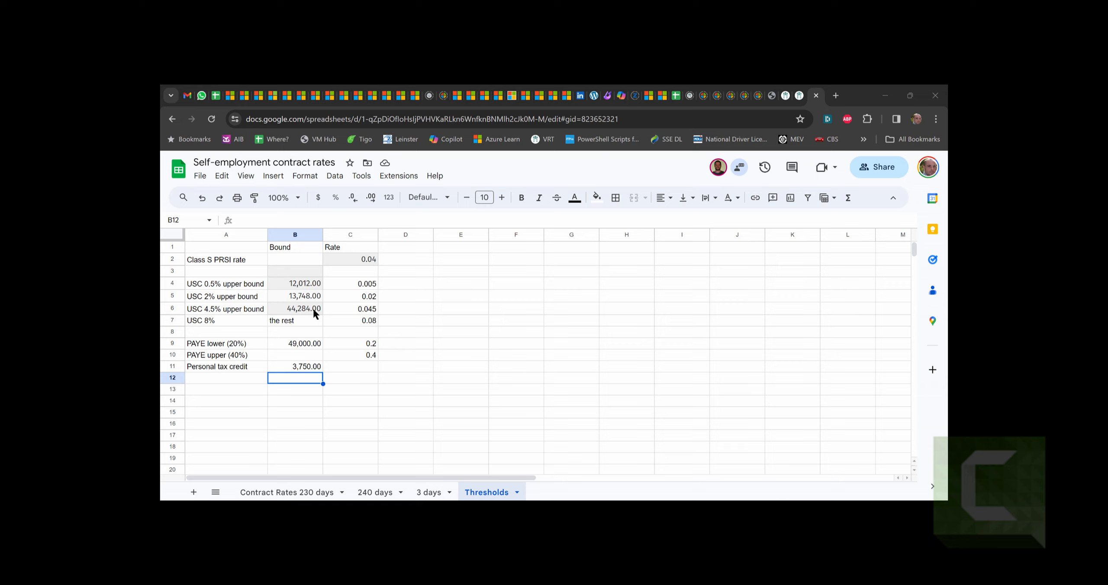
pyautogui.moveTo(375, 326)
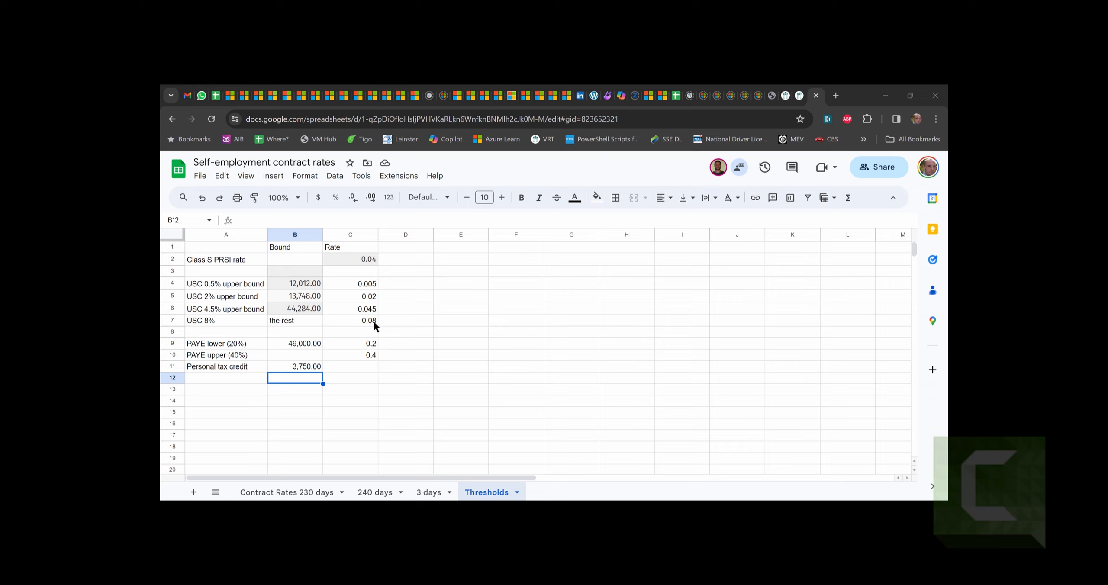
pyautogui.moveTo(318, 349)
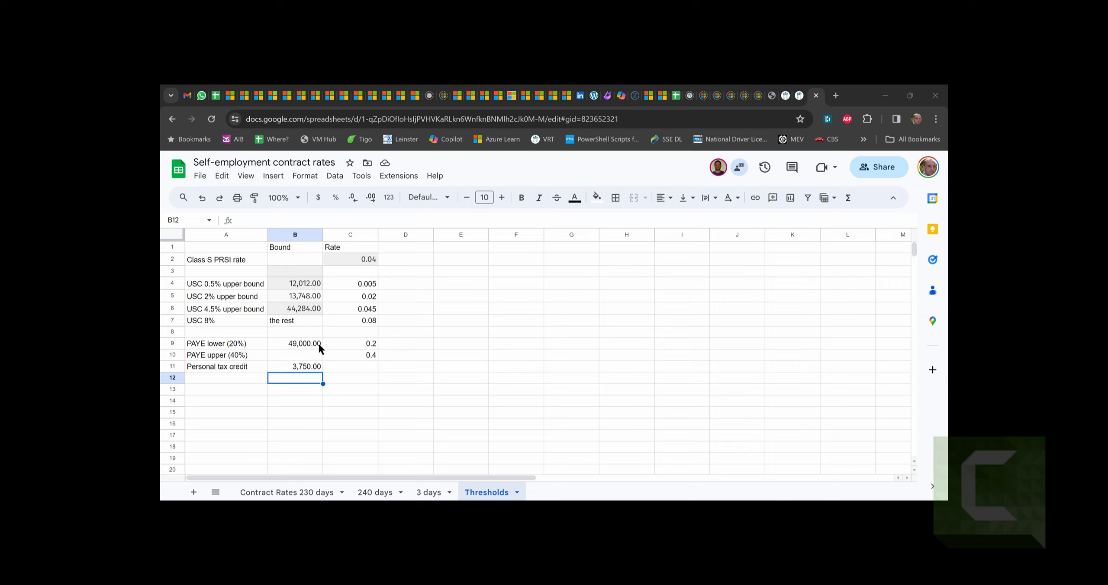
pyautogui.moveTo(302, 350)
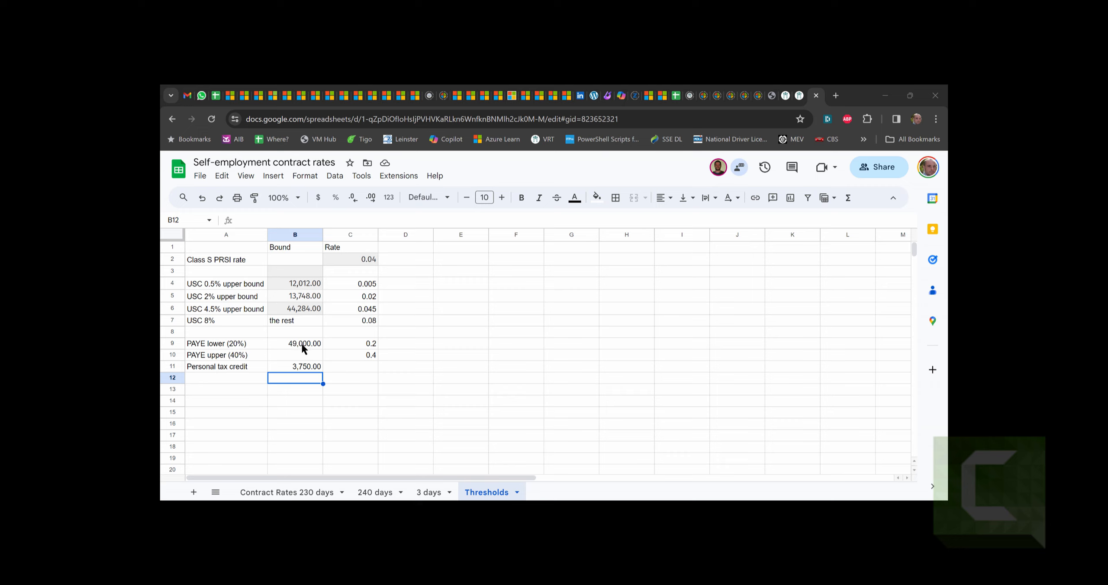
pyautogui.moveTo(385, 338)
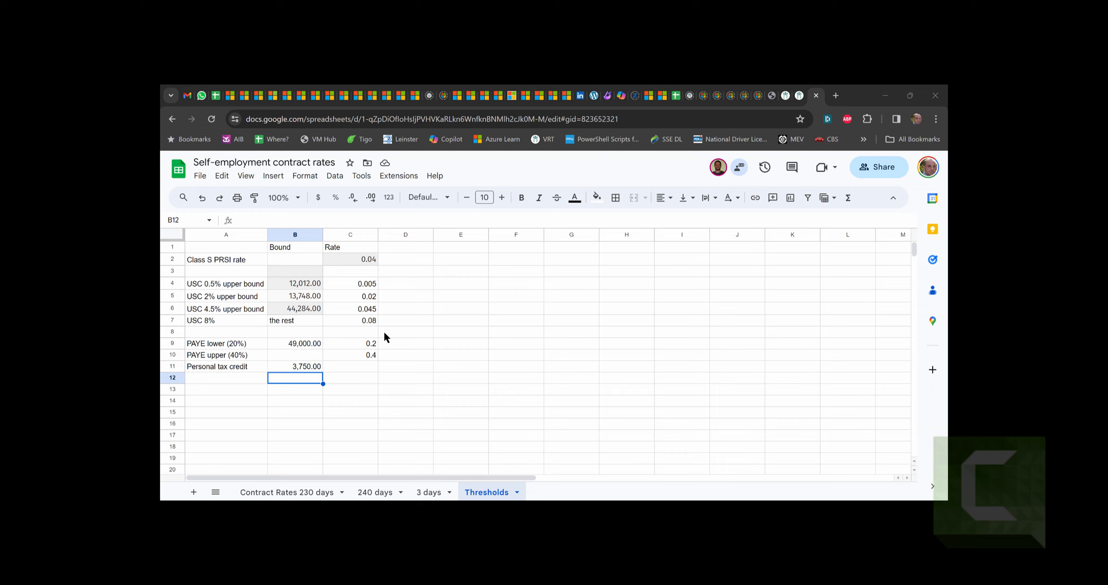
pyautogui.moveTo(241, 358)
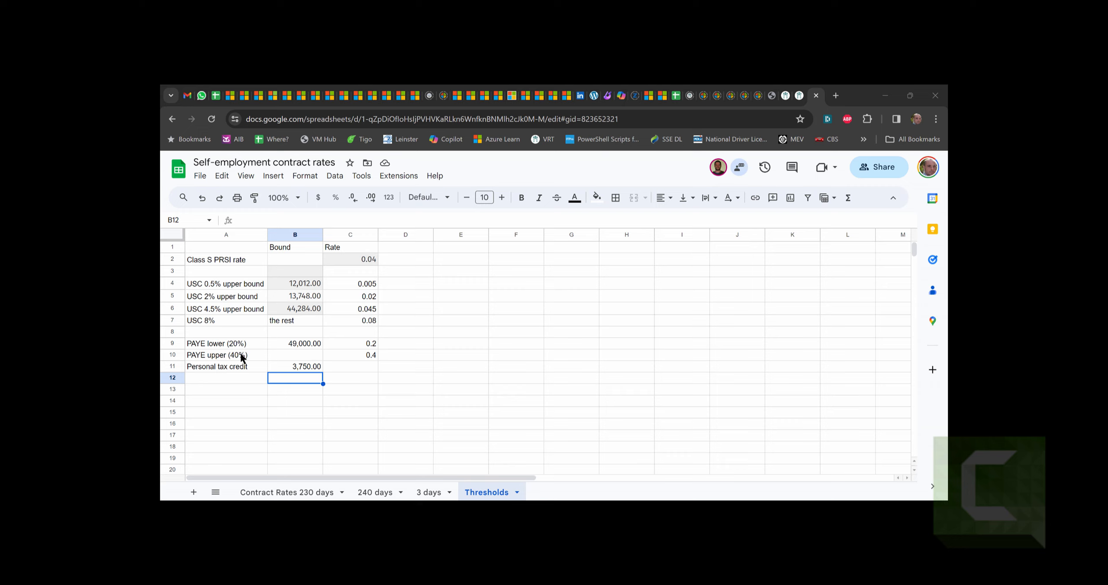
pyautogui.moveTo(237, 366)
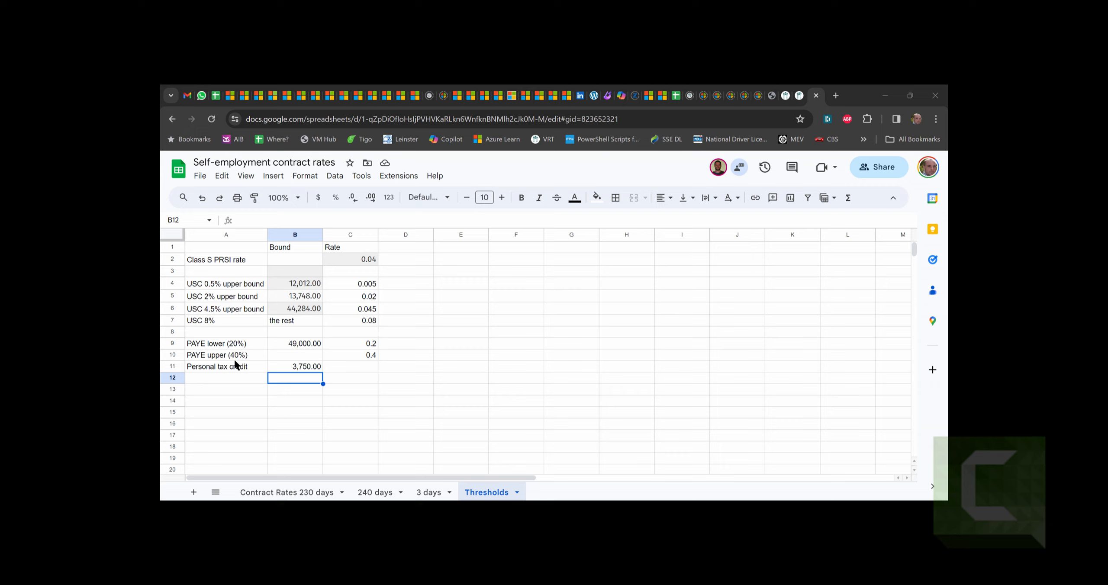
pyautogui.moveTo(319, 350)
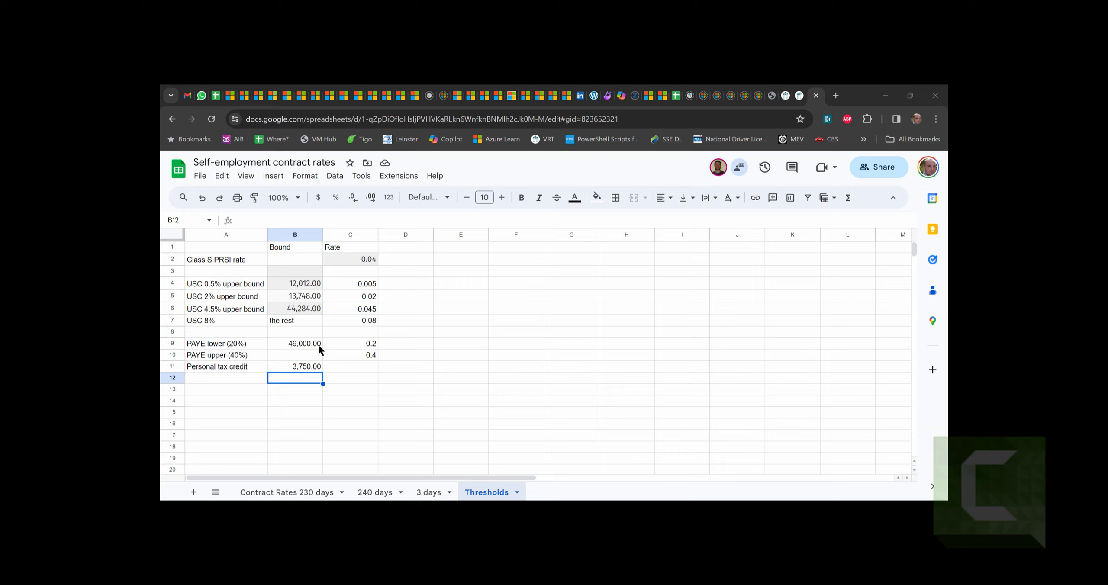
pyautogui.moveTo(302, 323)
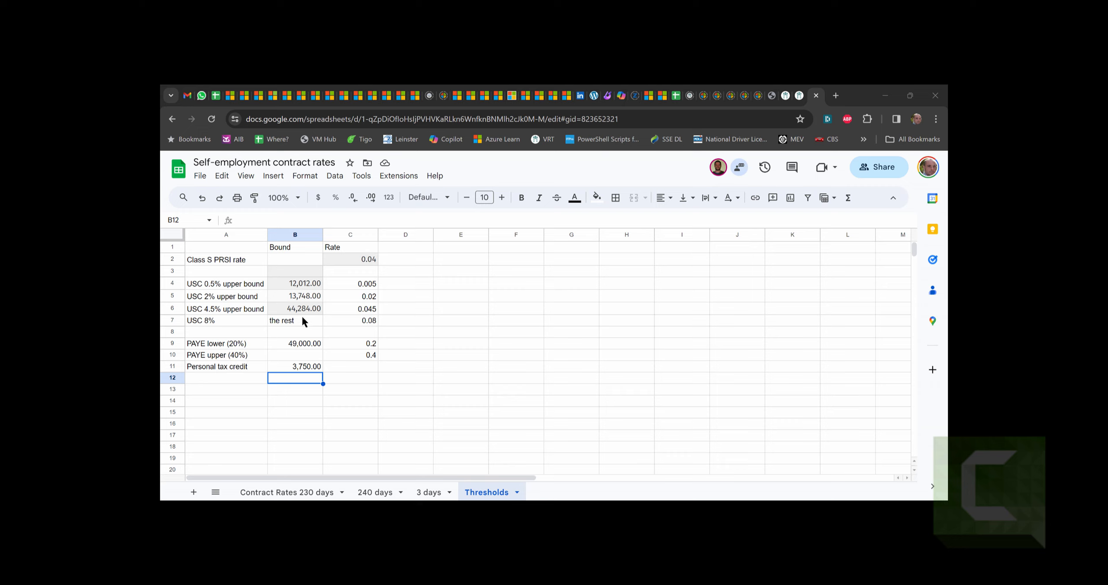
pyautogui.moveTo(586, 364)
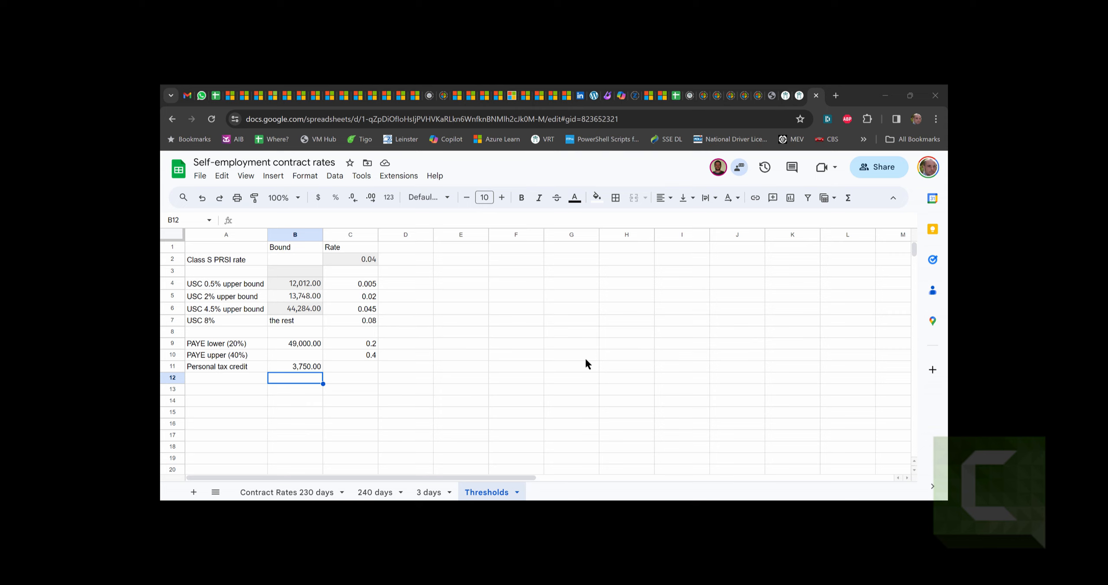
pyautogui.moveTo(297, 433)
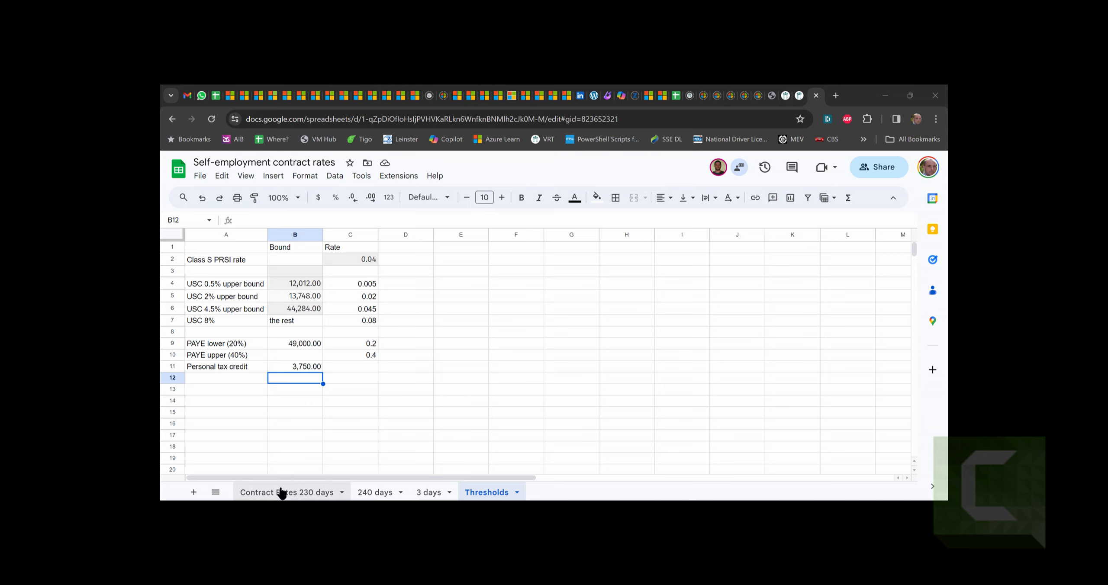
pyautogui.click(285, 492)
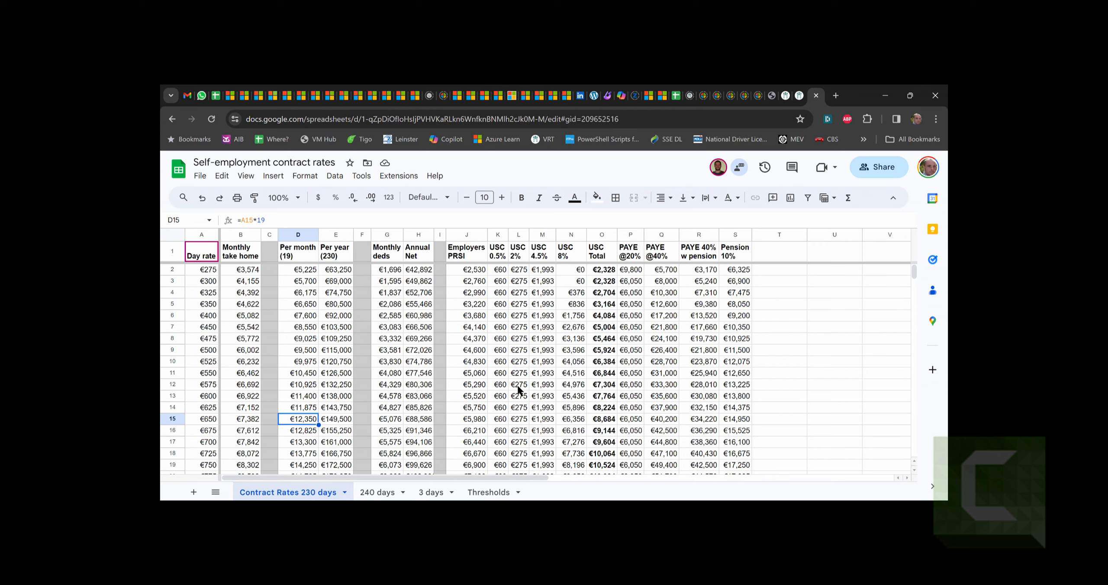
pyautogui.moveTo(209, 286)
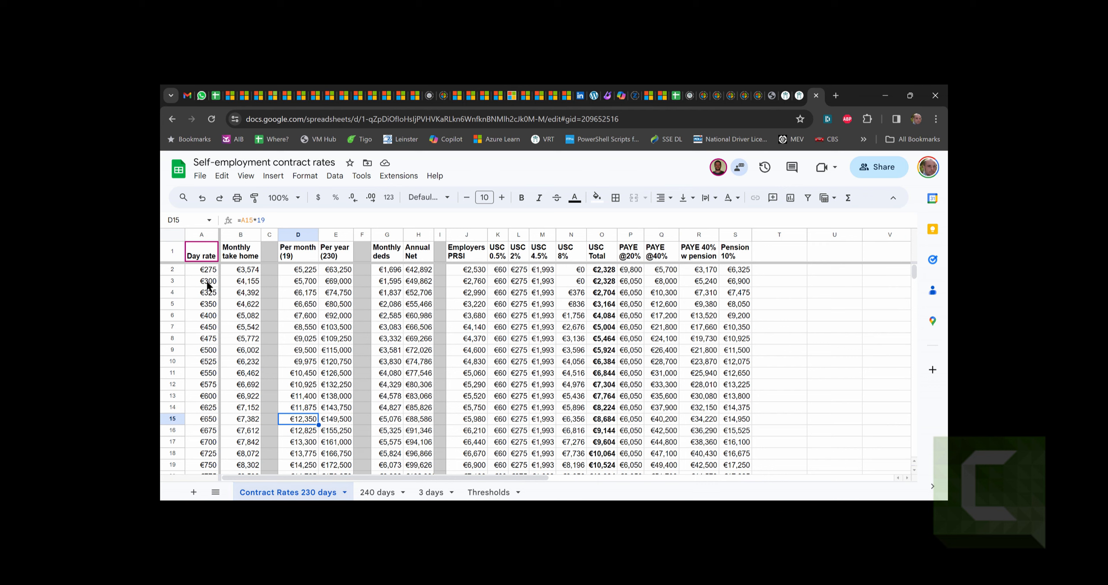
pyautogui.moveTo(208, 349)
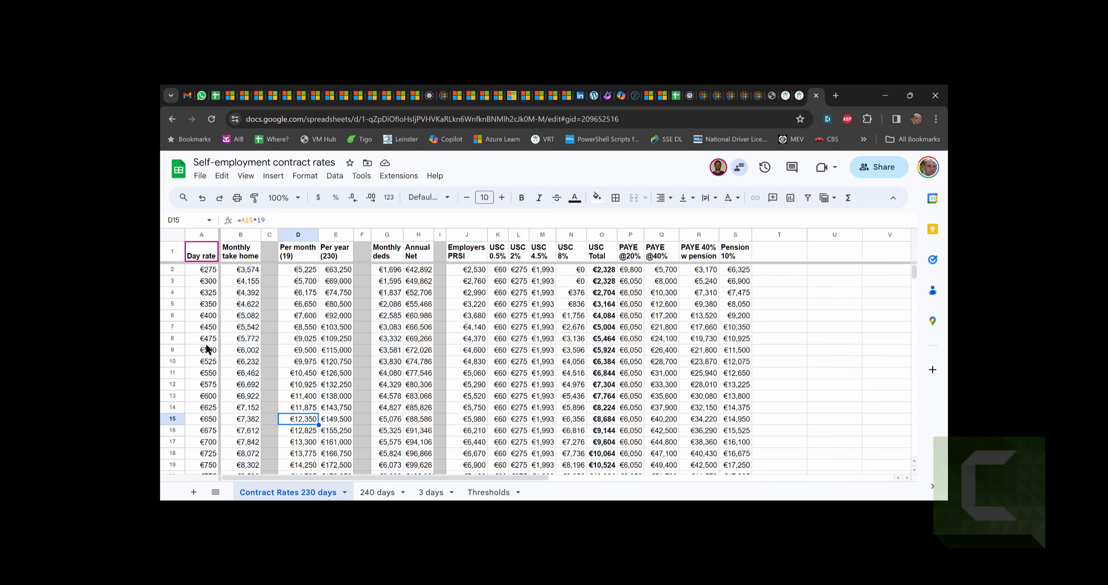
pyautogui.moveTo(309, 286)
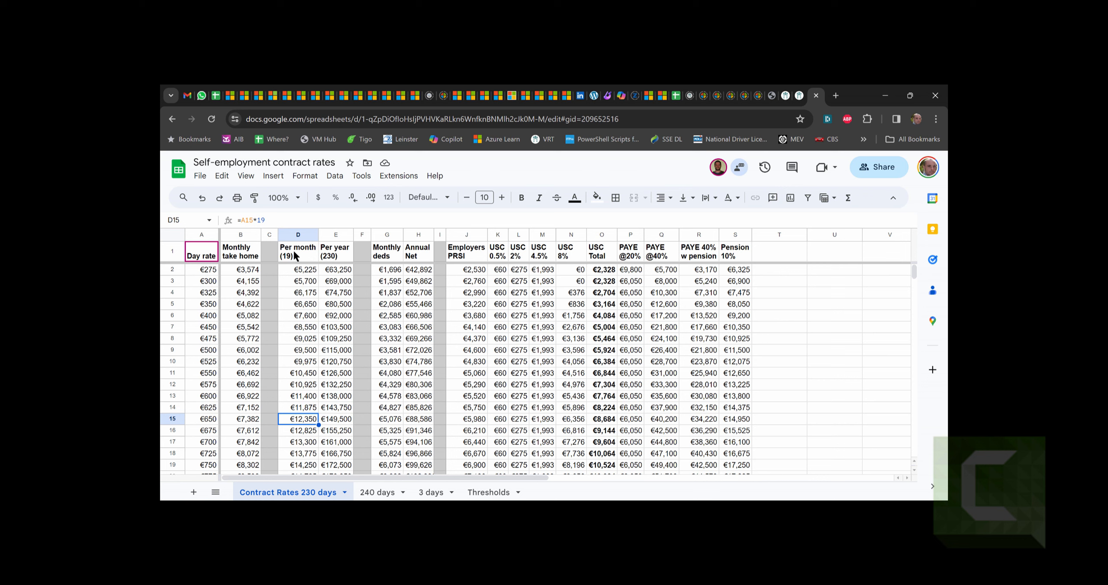
pyautogui.moveTo(307, 265)
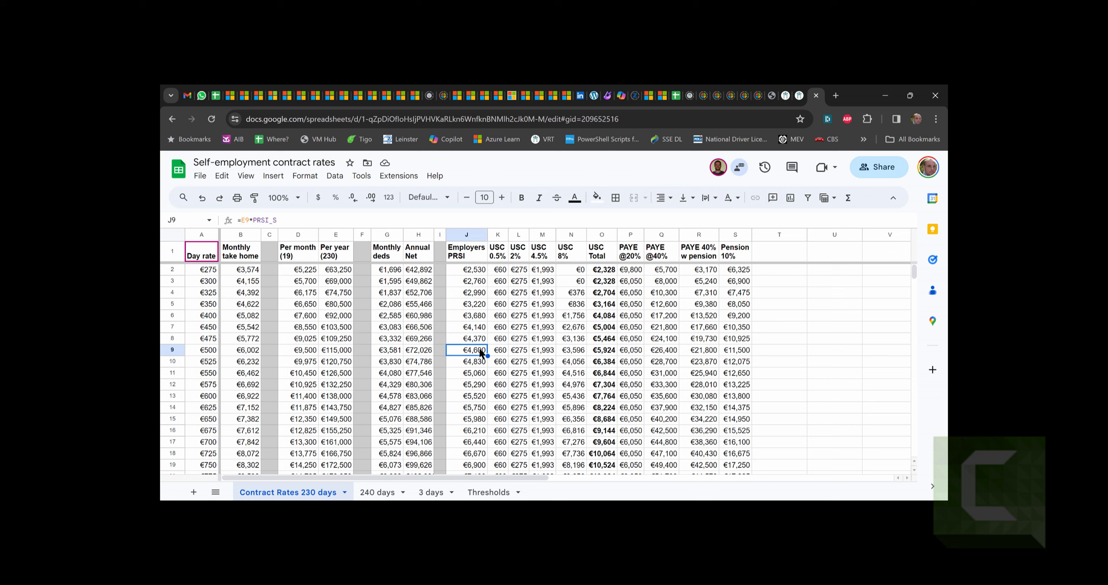
pyautogui.moveTo(341, 344)
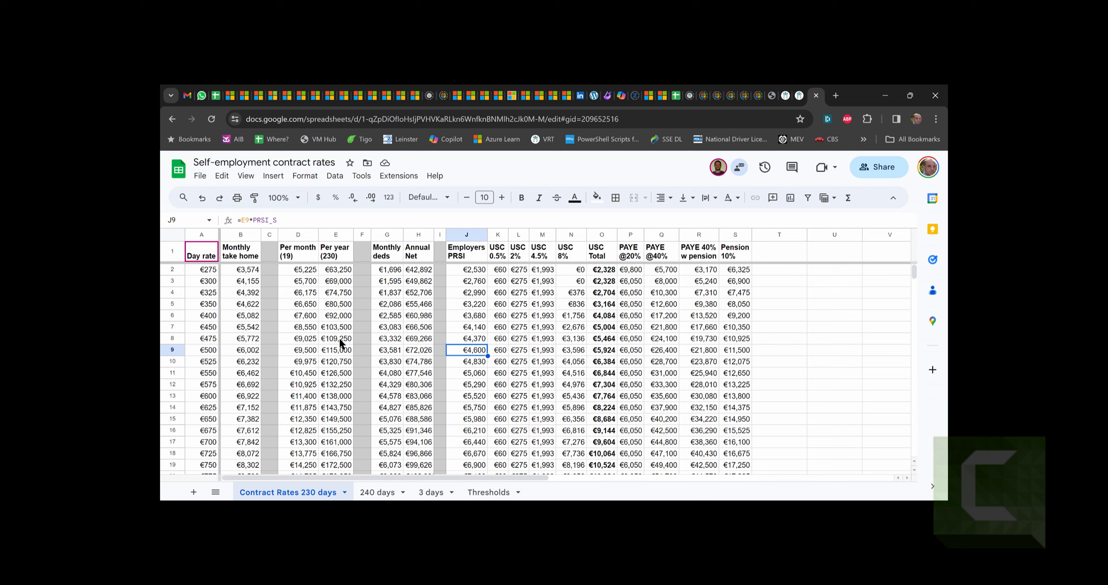
pyautogui.moveTo(472, 356)
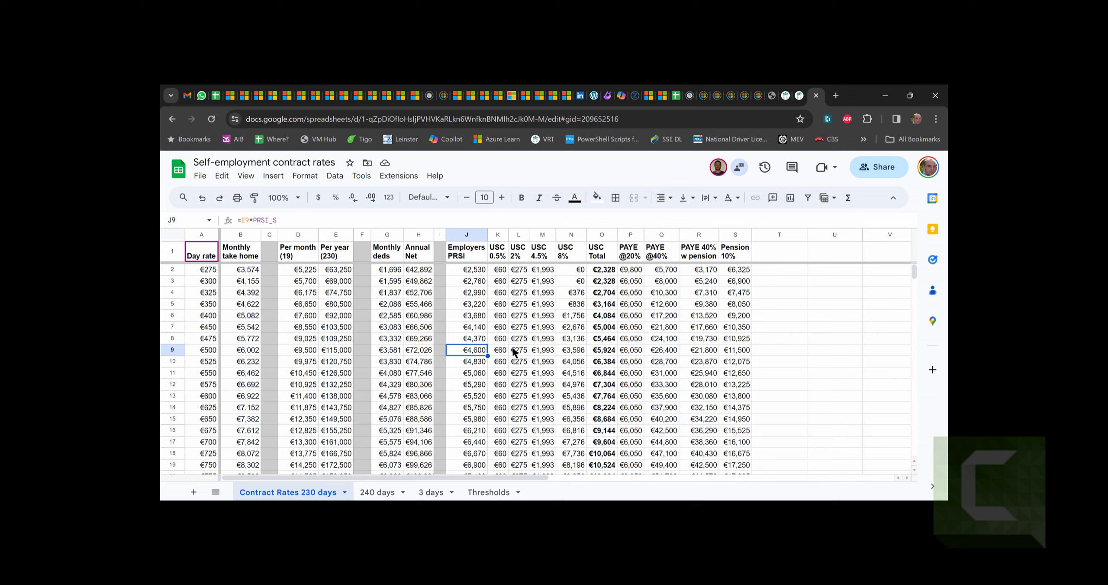
pyautogui.moveTo(583, 351)
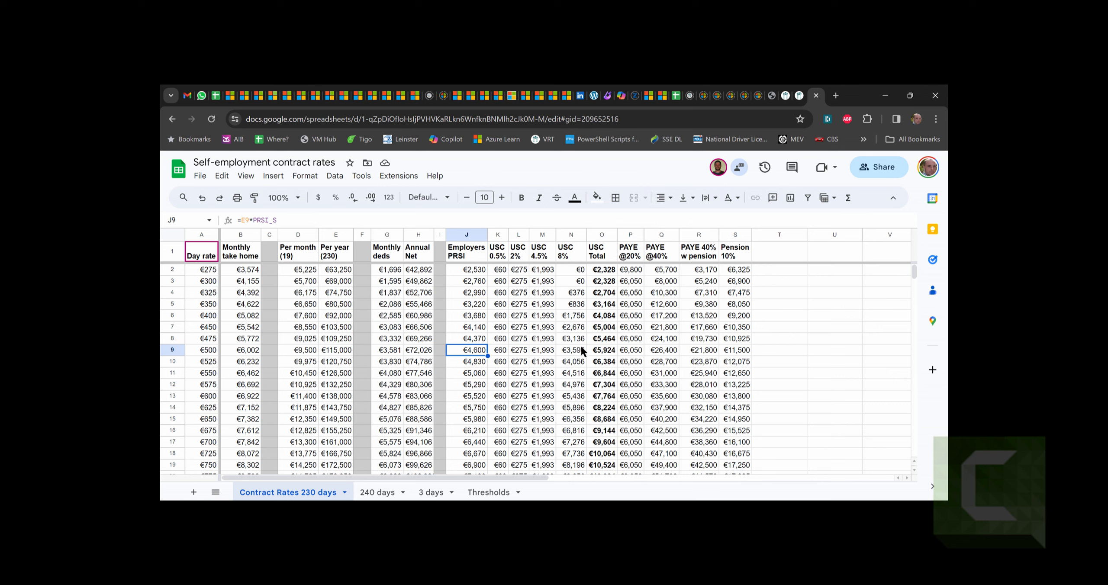
pyautogui.moveTo(582, 351)
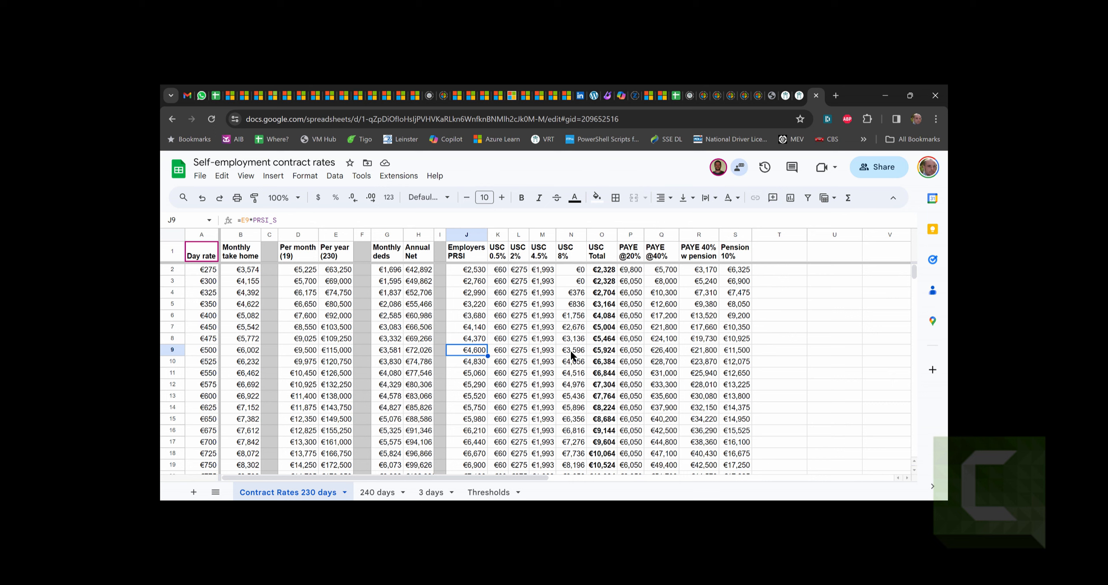
pyautogui.click(570, 350)
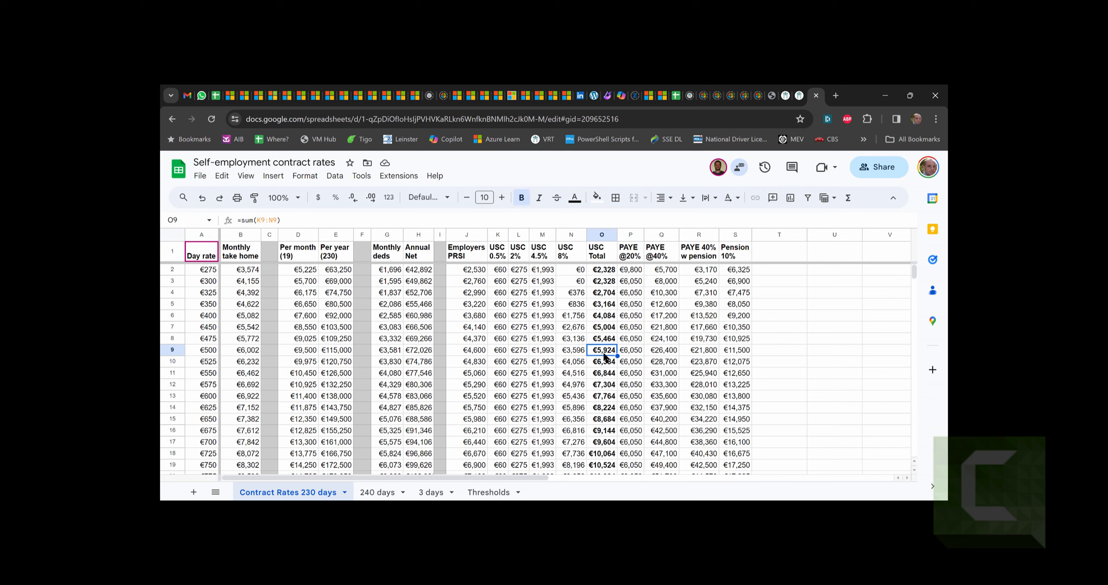
pyautogui.click(629, 350)
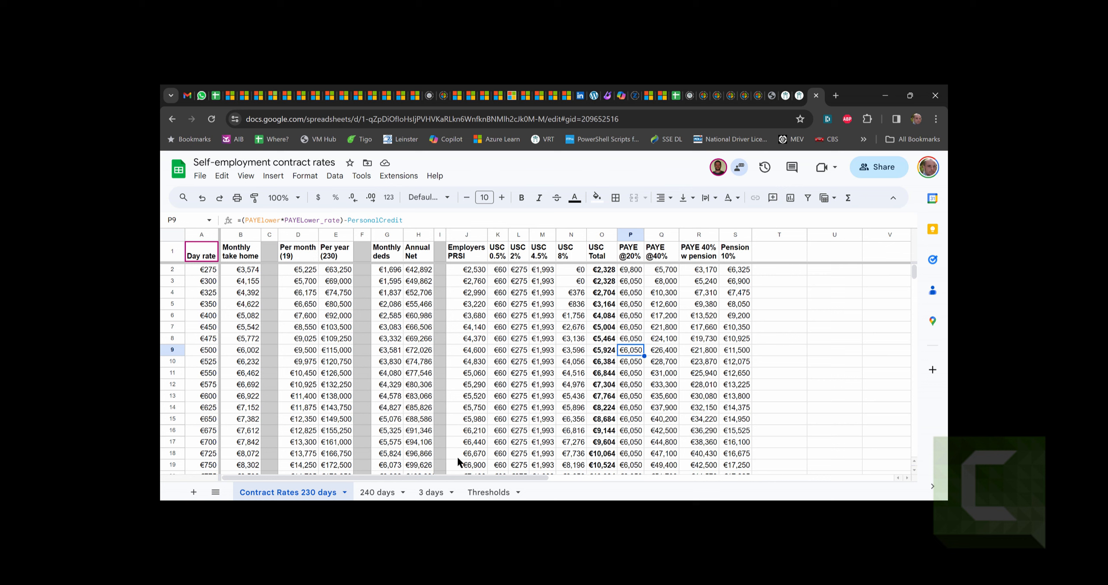
pyautogui.moveTo(602, 357)
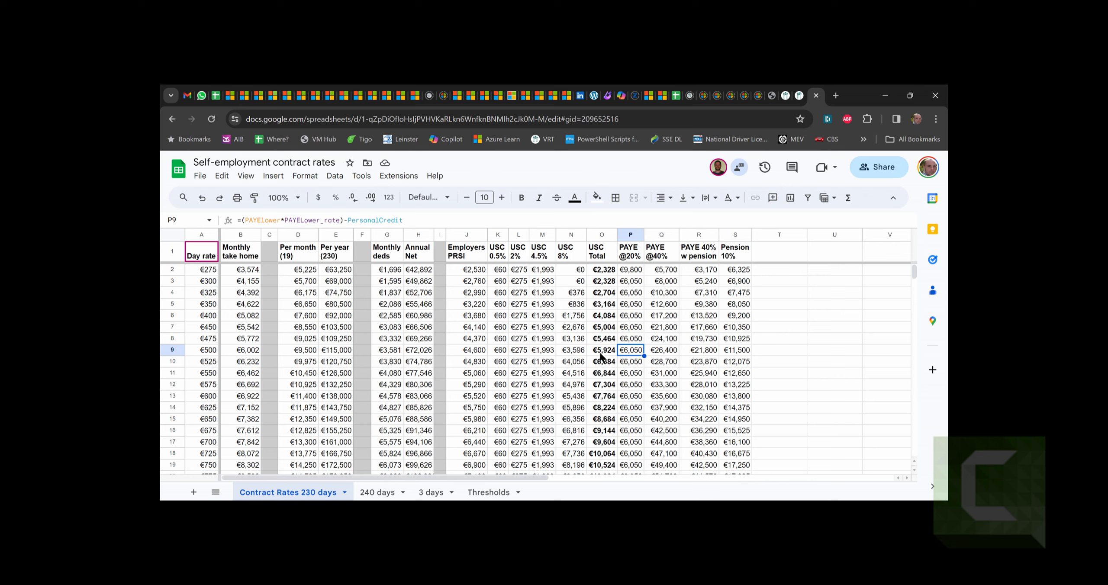
pyautogui.moveTo(671, 357)
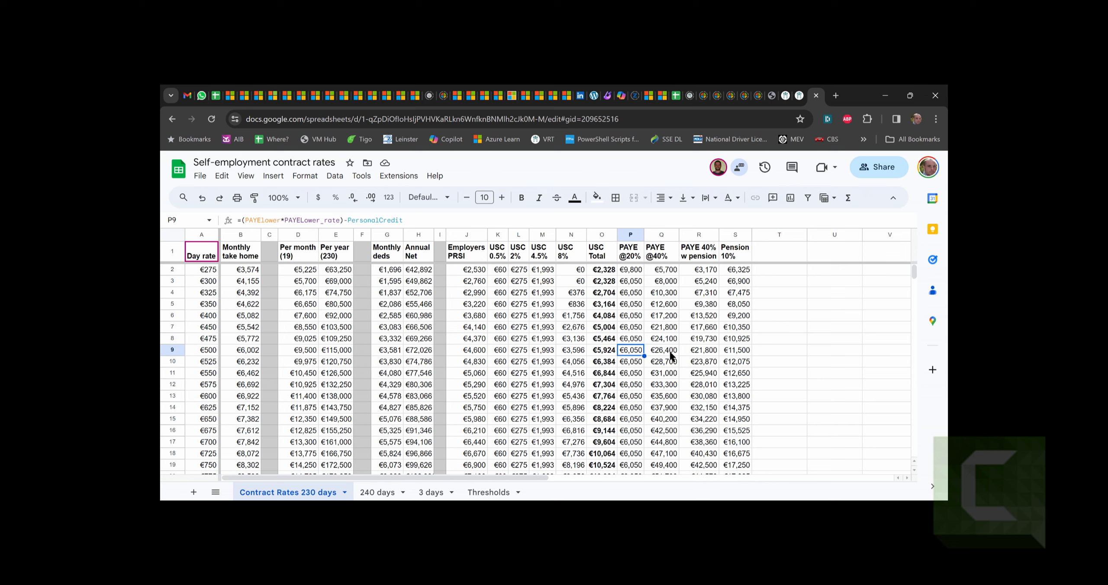
pyautogui.click(662, 350)
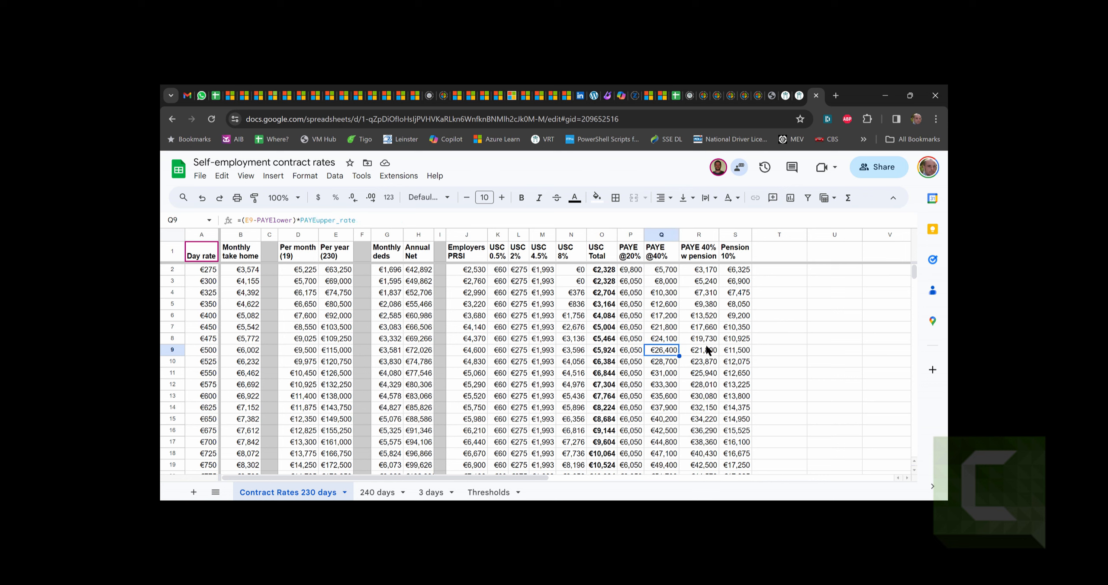
pyautogui.moveTo(347, 332)
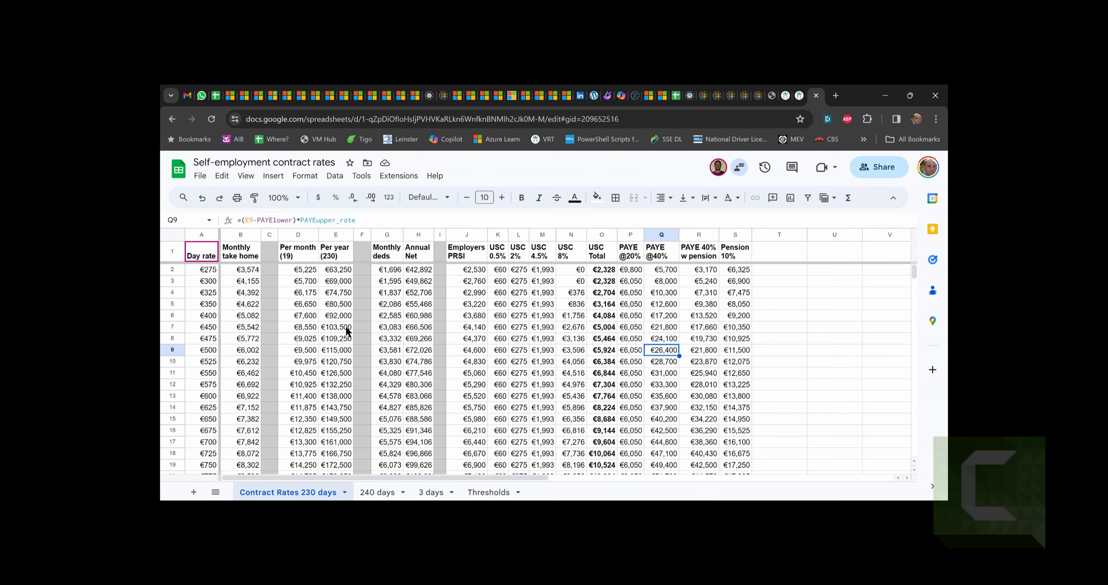
pyautogui.moveTo(523, 350)
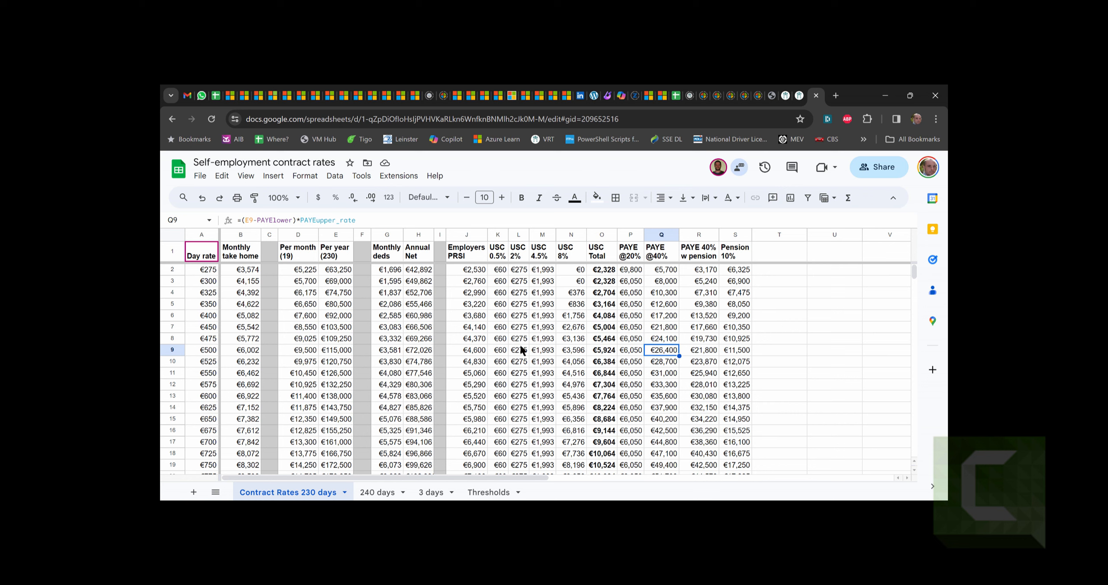
pyautogui.click(240, 350)
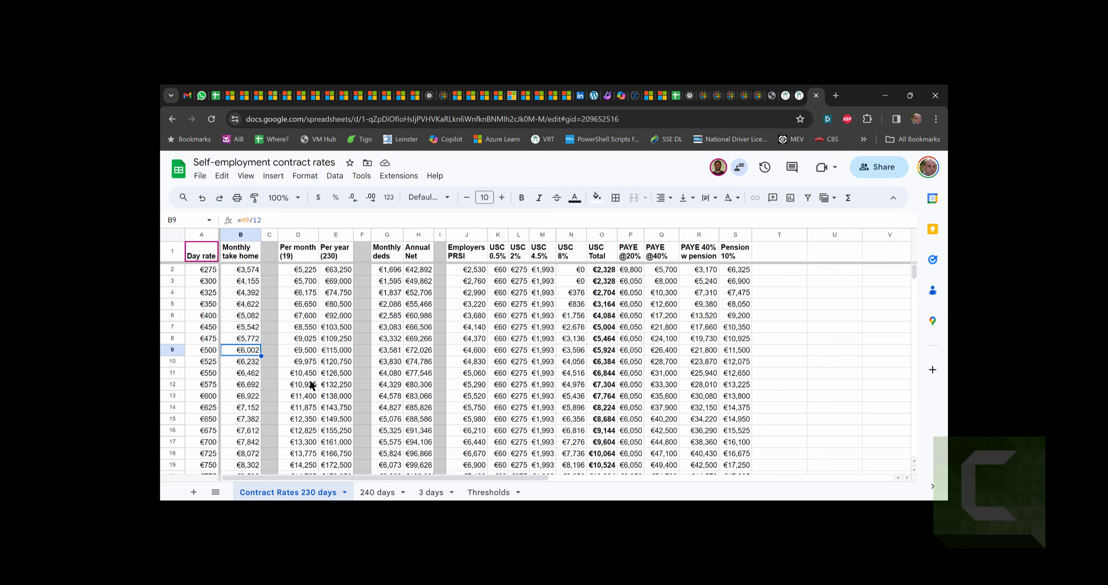
pyautogui.moveTo(239, 378)
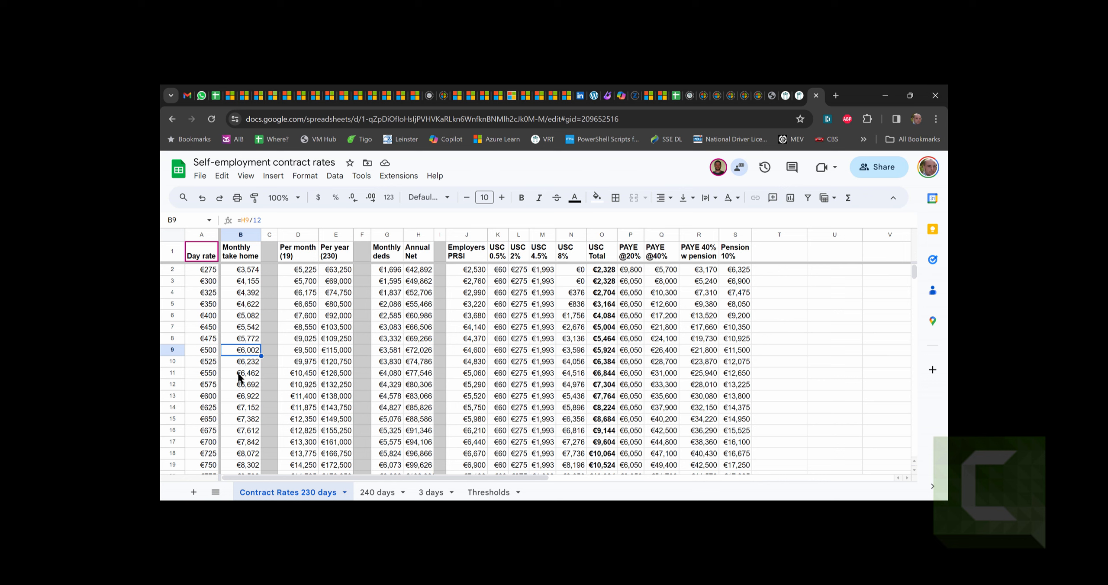
pyautogui.moveTo(260, 336)
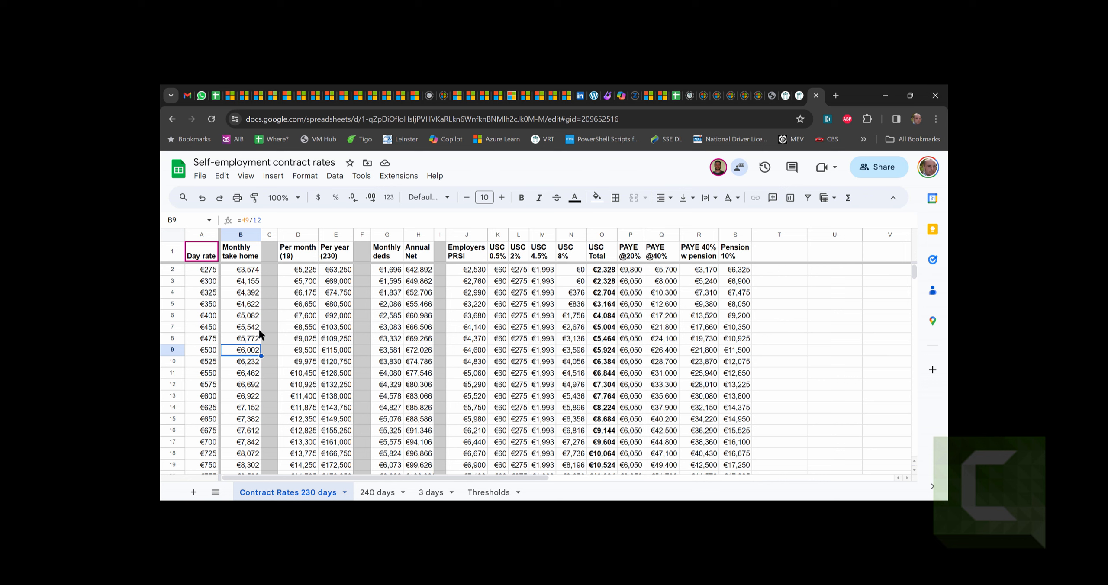
pyautogui.moveTo(651, 375)
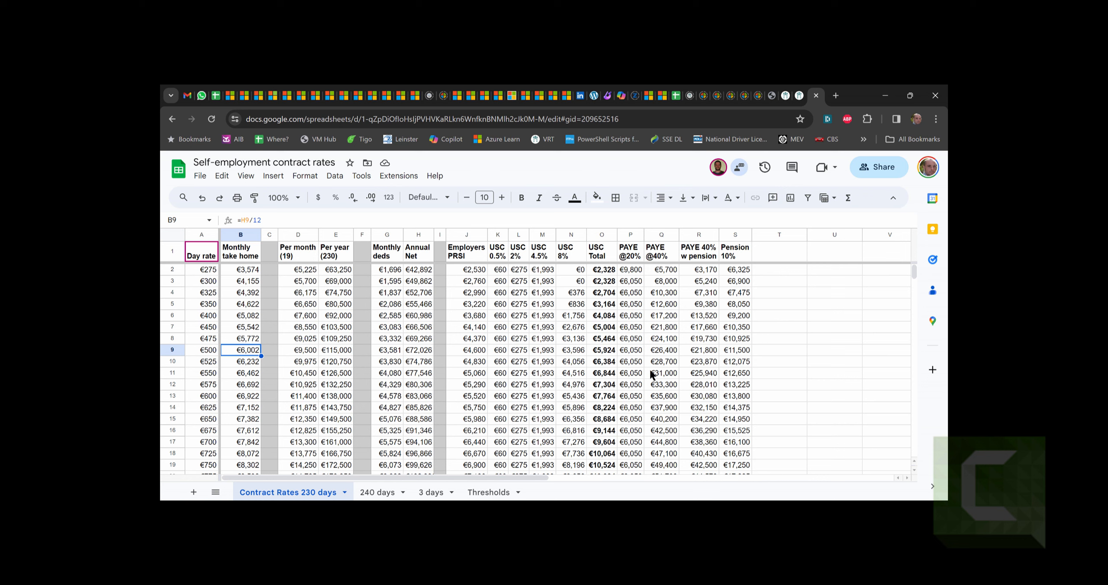